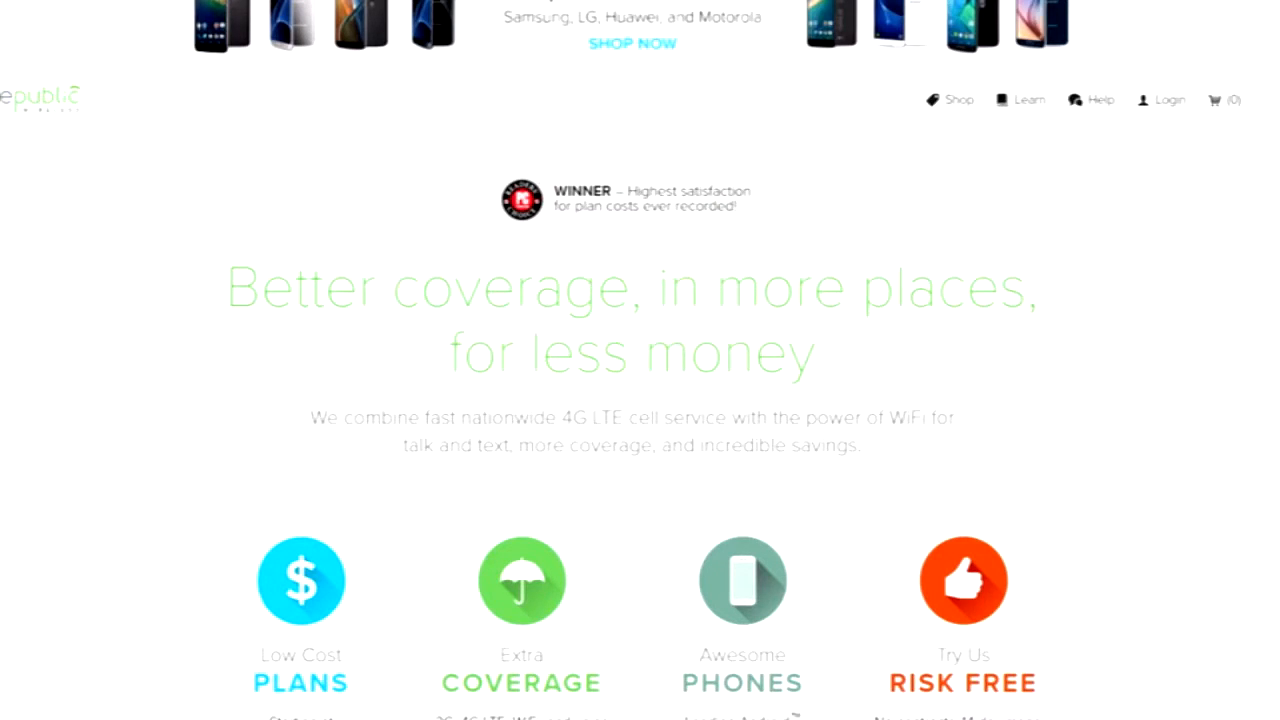
scroll("down", 3)
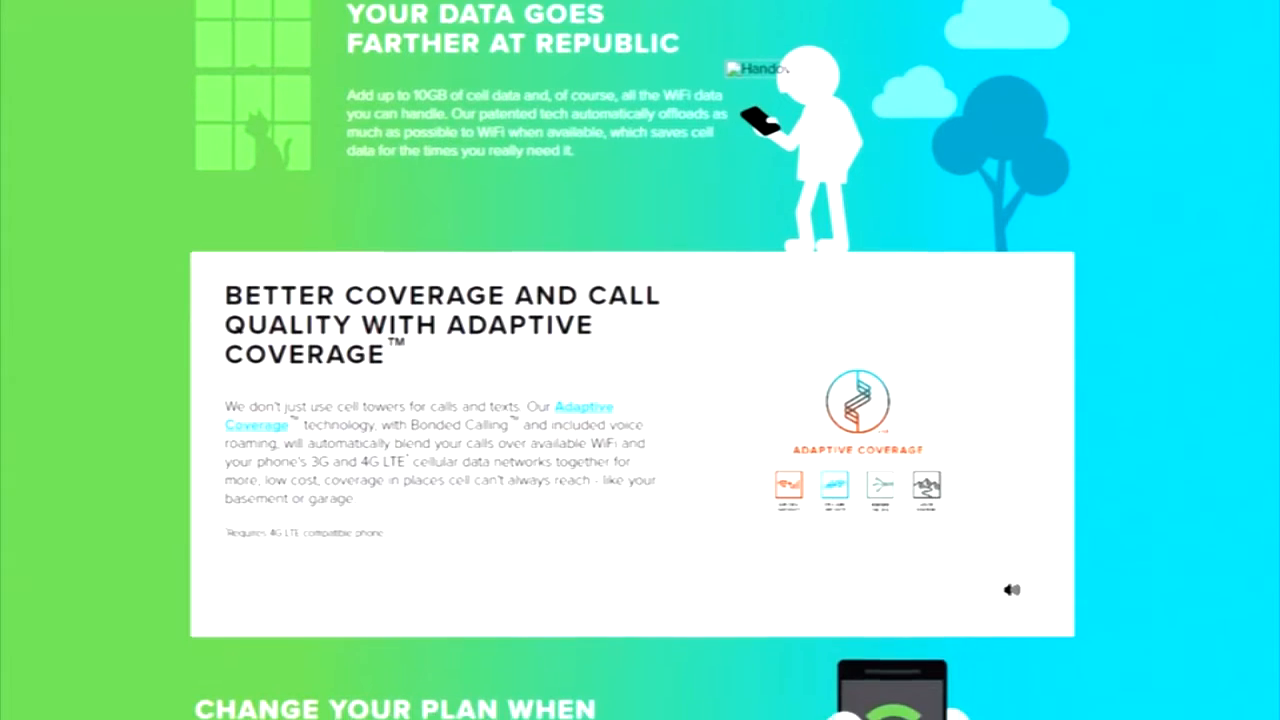
scroll("down", 3)
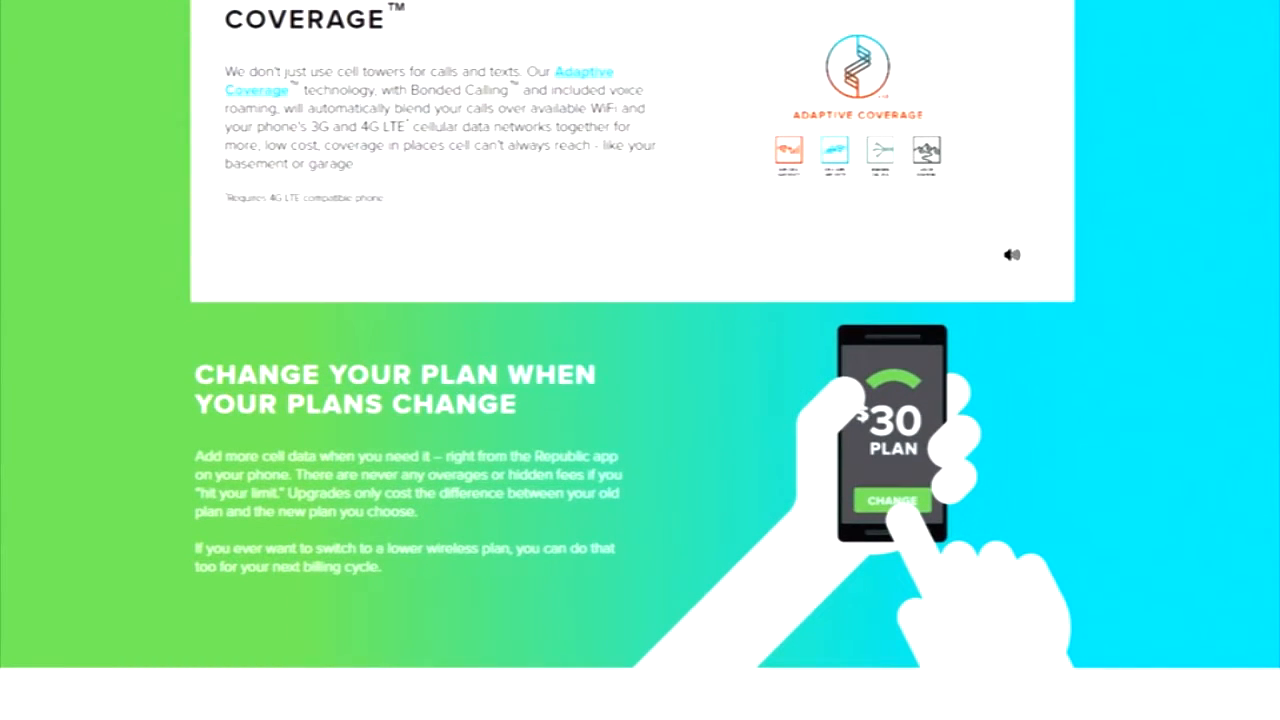
scroll("down", 3)
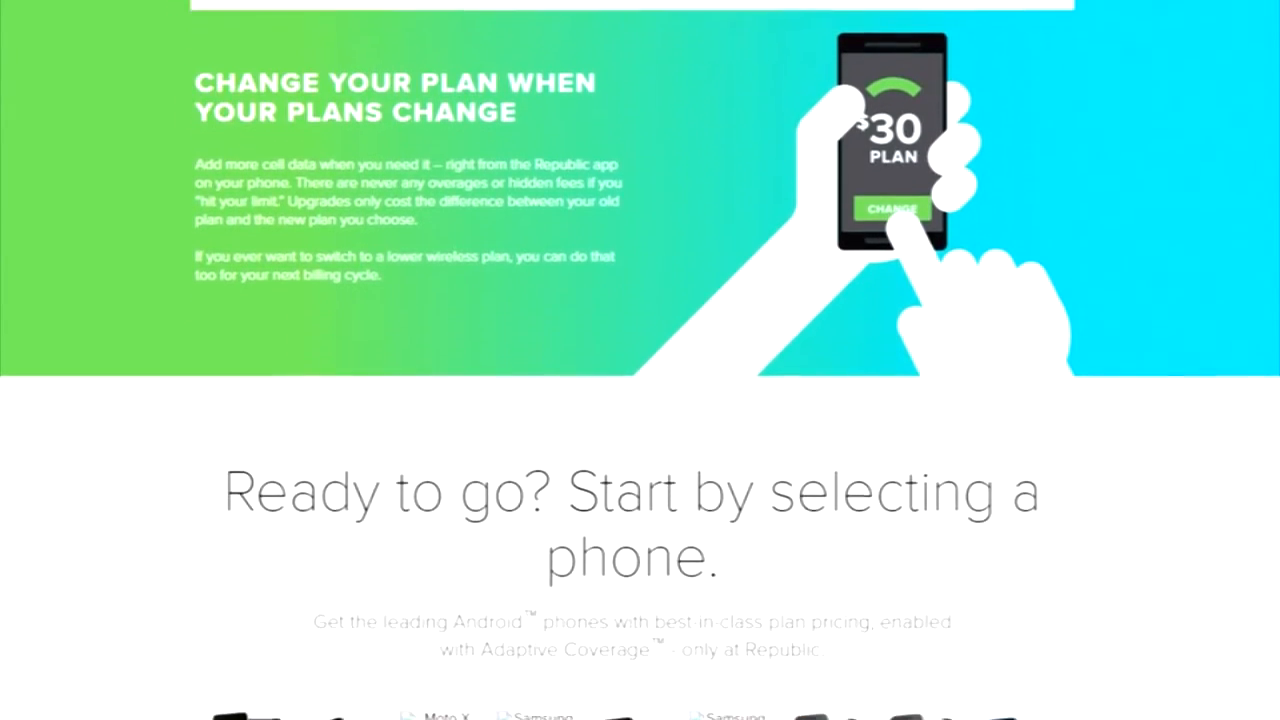
scroll("down", 3)
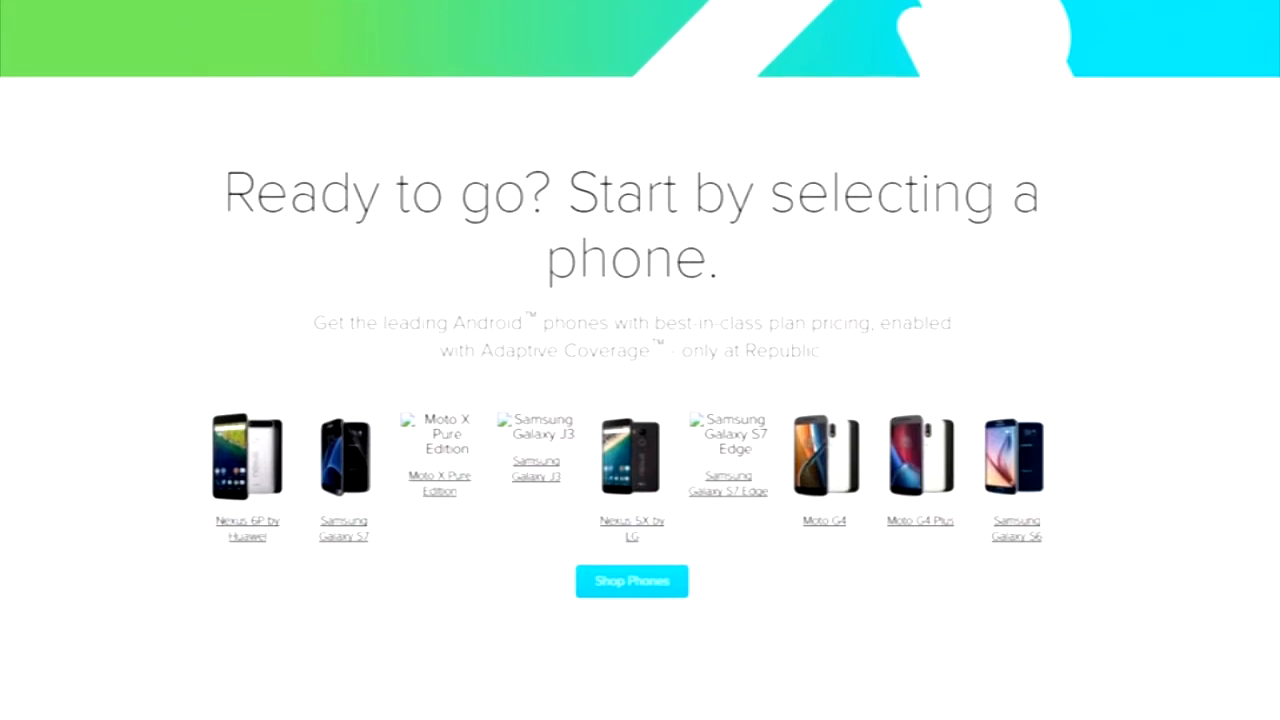